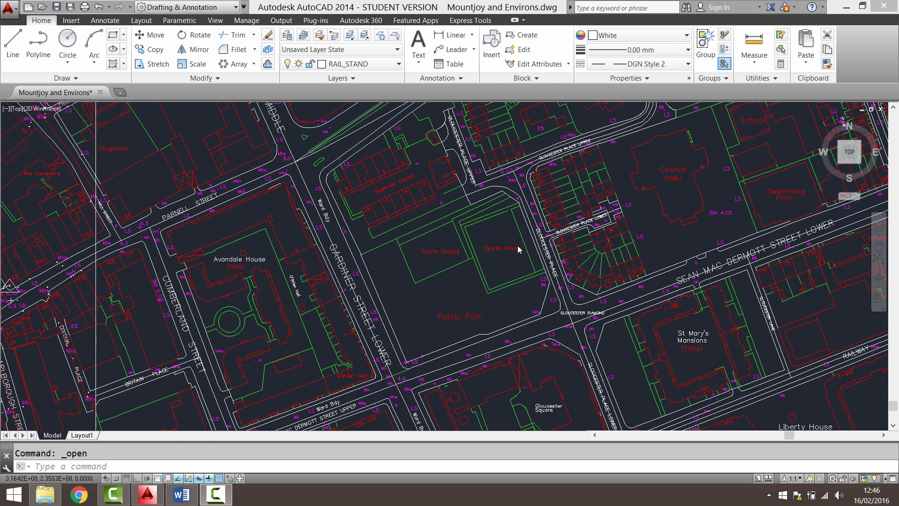
{"action": "mouse_move", "coordinate": [779, 248]}
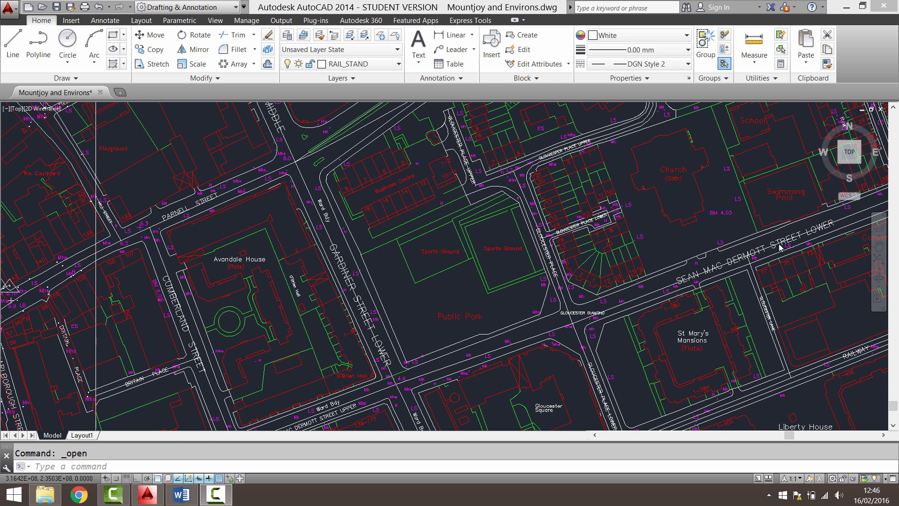
{"action": "mouse_move", "coordinate": [834, 128]}
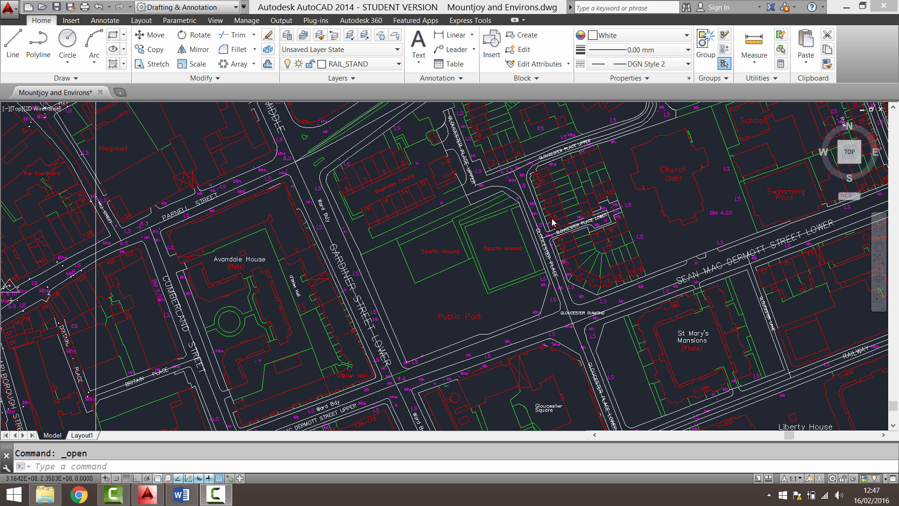
{"action": "mouse_move", "coordinate": [529, 238]}
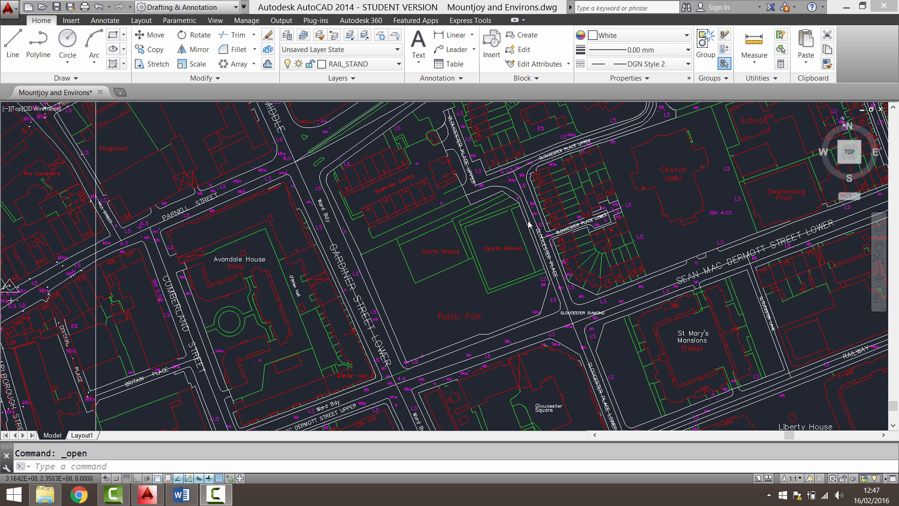
{"action": "mouse_move", "coordinate": [446, 235]}
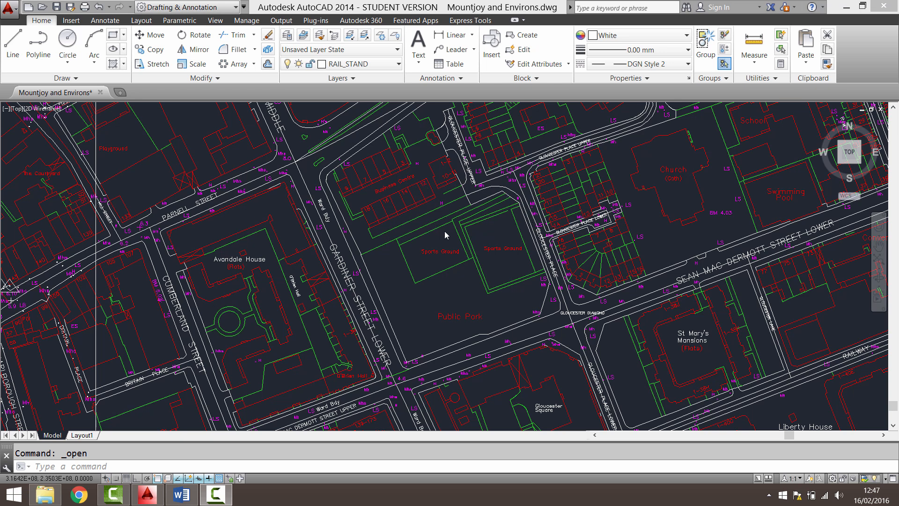
{"action": "mouse_move", "coordinate": [459, 119]}
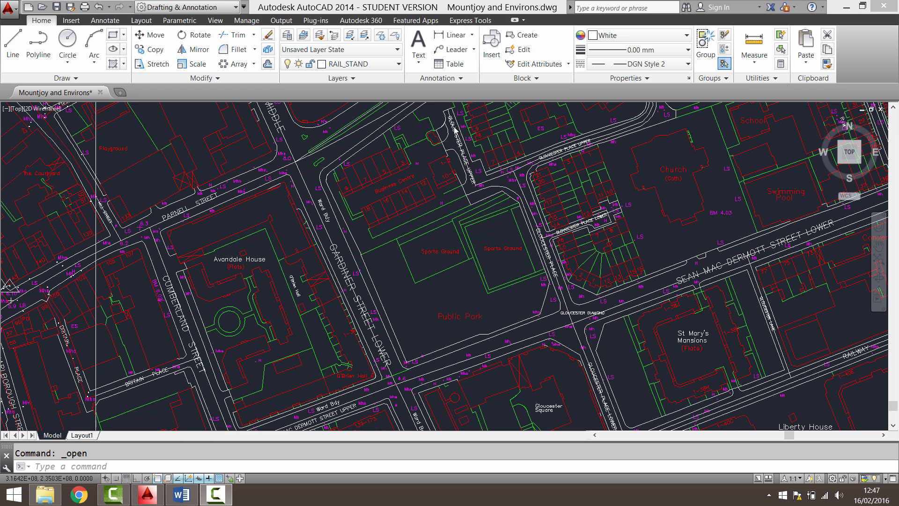
{"action": "mouse_move", "coordinate": [391, 361]}
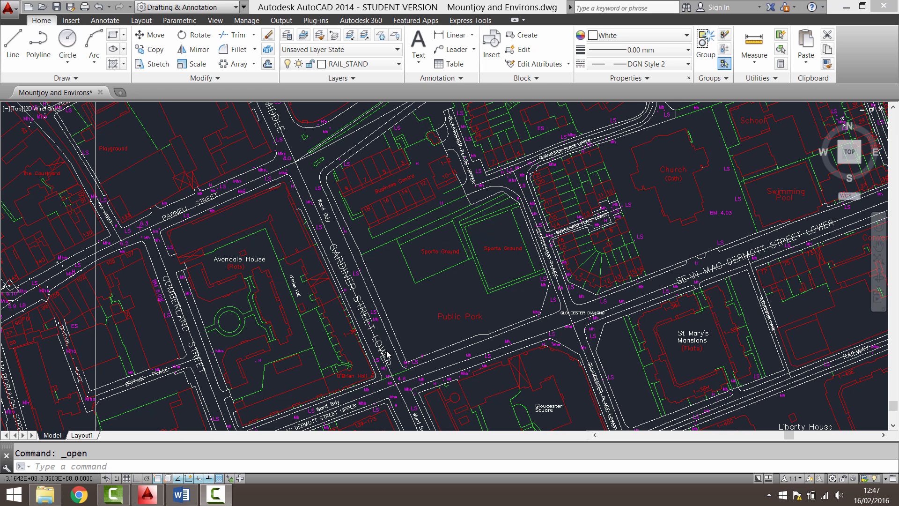
{"action": "mouse_move", "coordinate": [385, 234]}
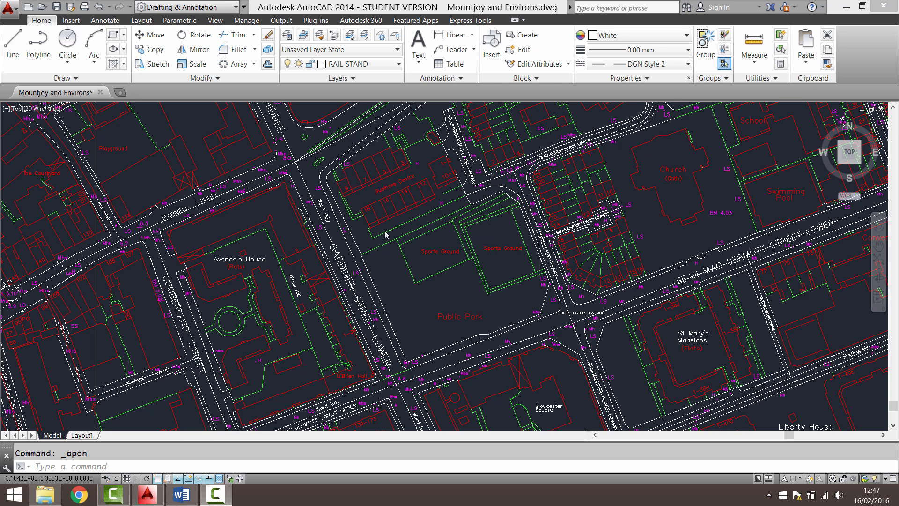
{"action": "mouse_move", "coordinate": [387, 326]}
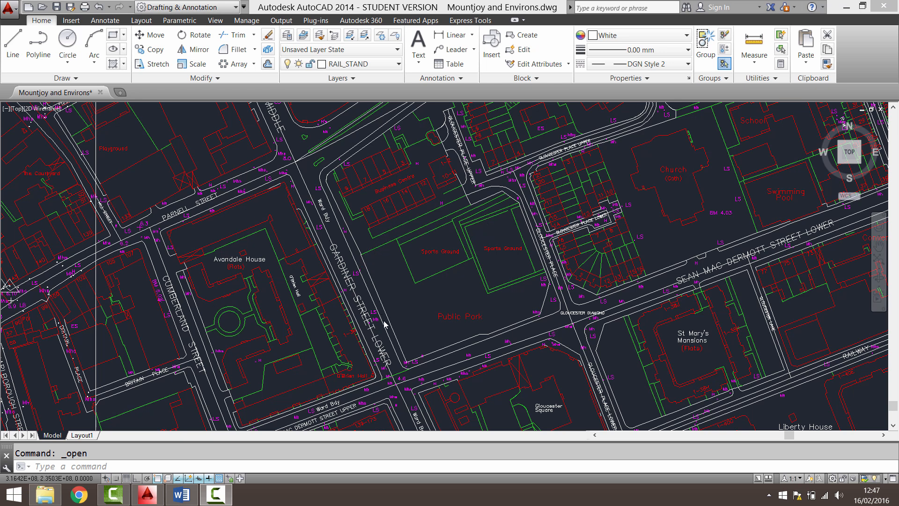
{"action": "mouse_move", "coordinate": [408, 368]}
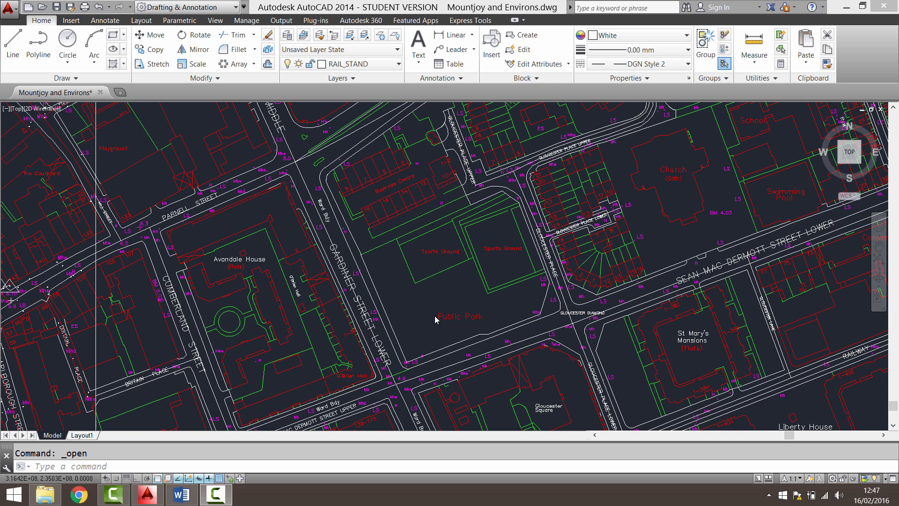
{"action": "mouse_move", "coordinate": [433, 299]}
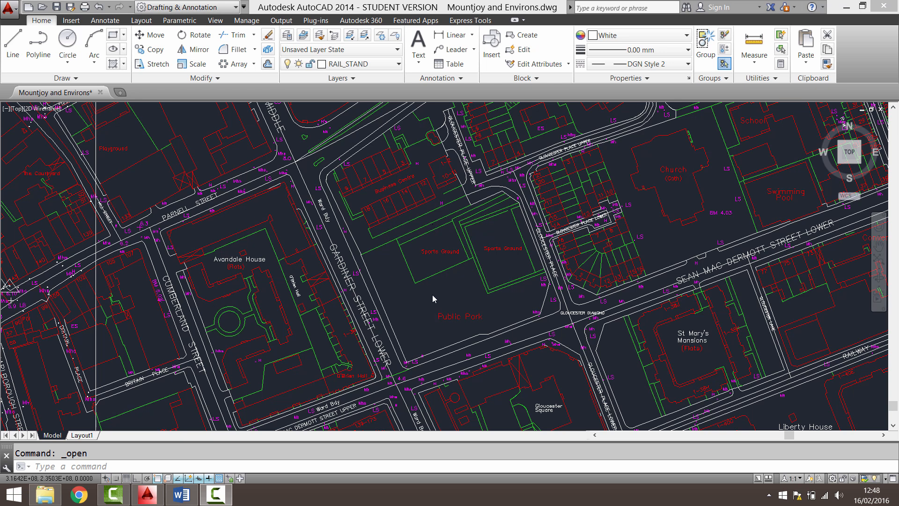
{"action": "mouse_move", "coordinate": [483, 287]}
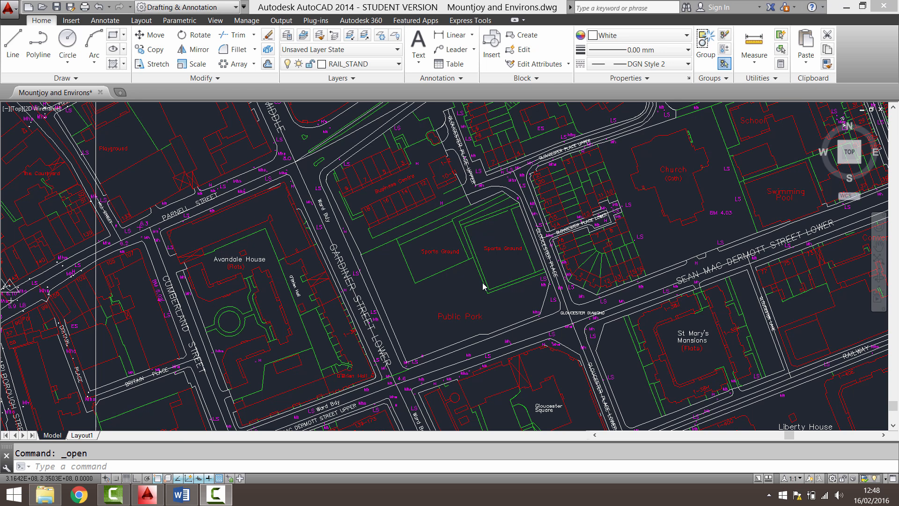
{"action": "mouse_move", "coordinate": [407, 363]}
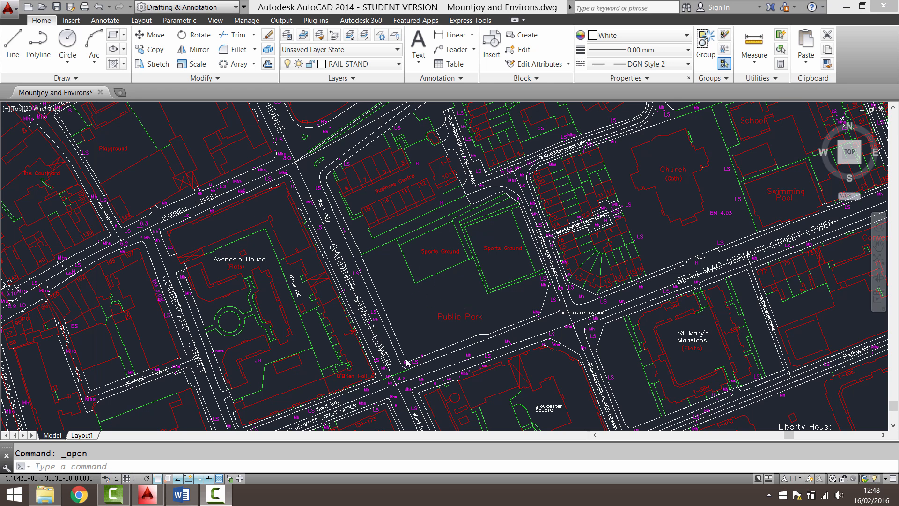
{"action": "mouse_move", "coordinate": [377, 314]}
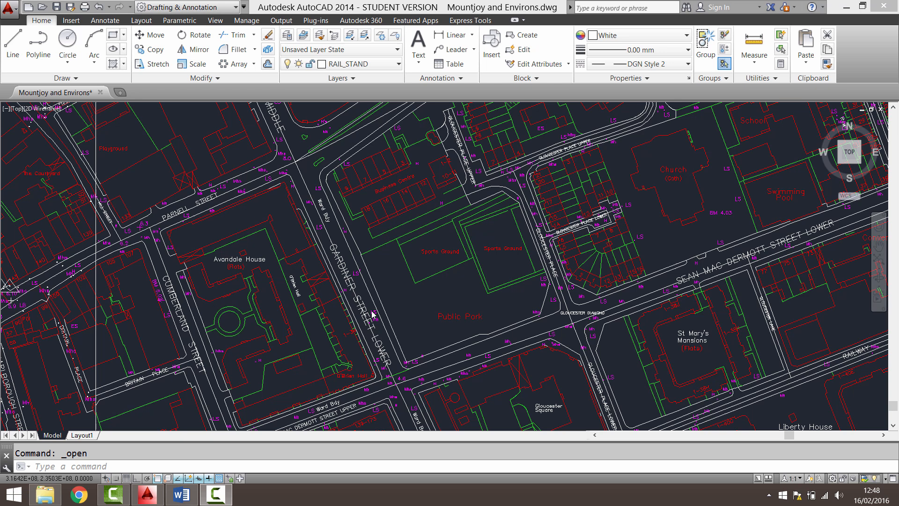
{"action": "mouse_move", "coordinate": [477, 338]}
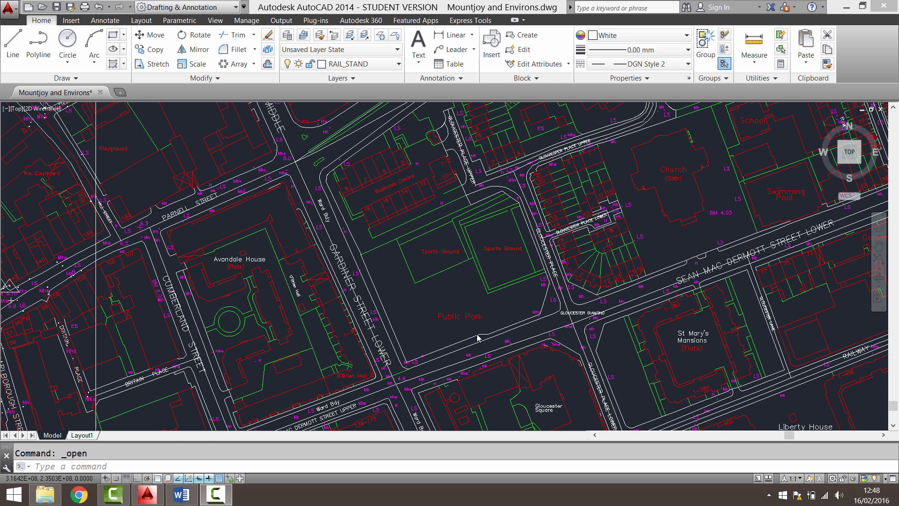
{"action": "mouse_move", "coordinate": [409, 363]}
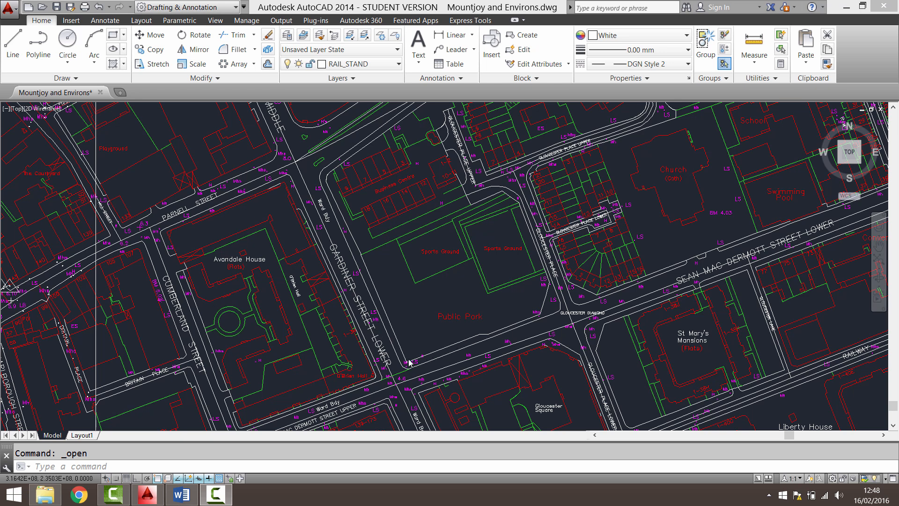
{"action": "mouse_move", "coordinate": [198, 35]}
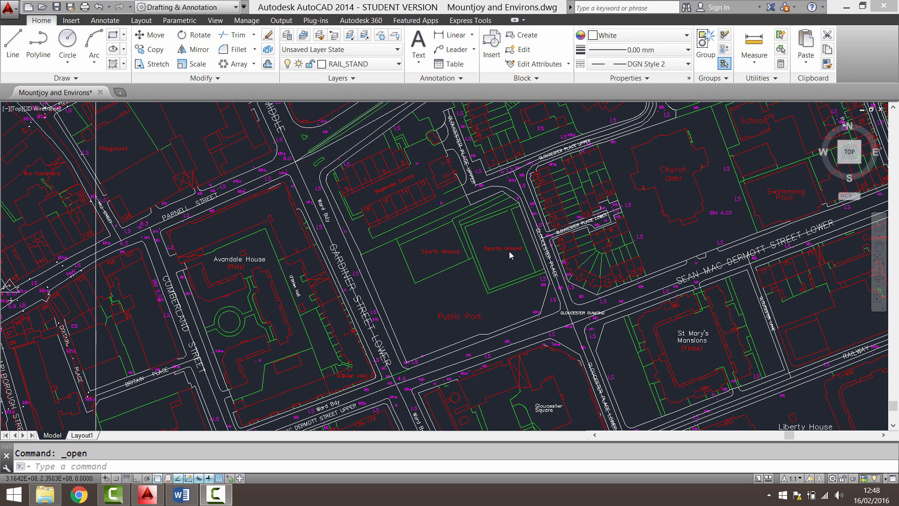
{"action": "mouse_move", "coordinate": [855, 203]}
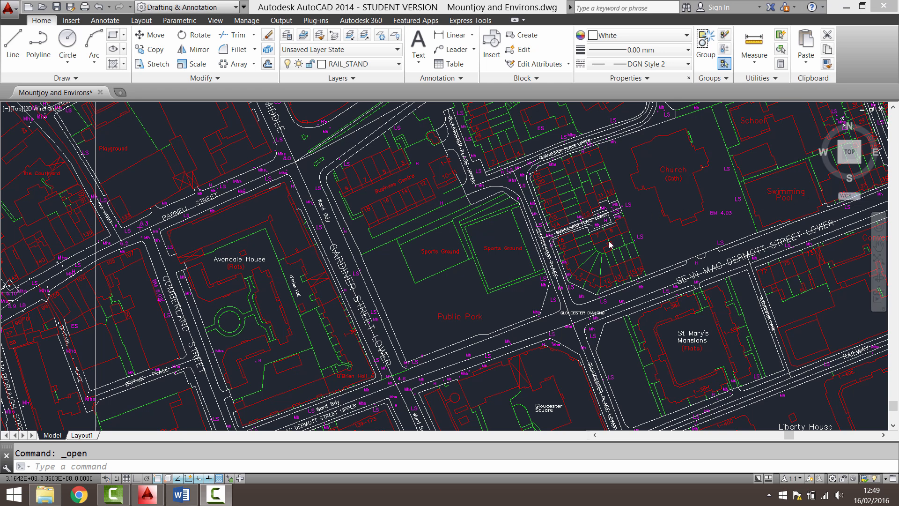
{"action": "mouse_move", "coordinate": [498, 272]}
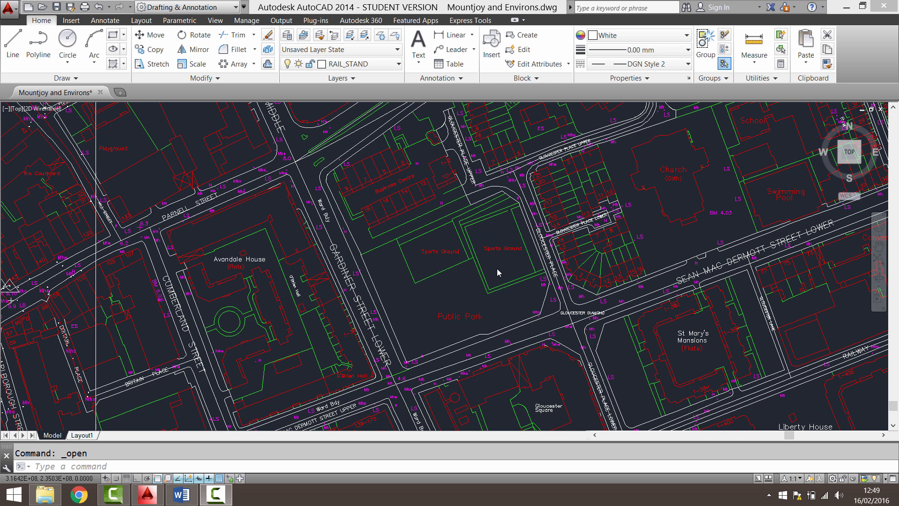
{"action": "mouse_move", "coordinate": [507, 264]}
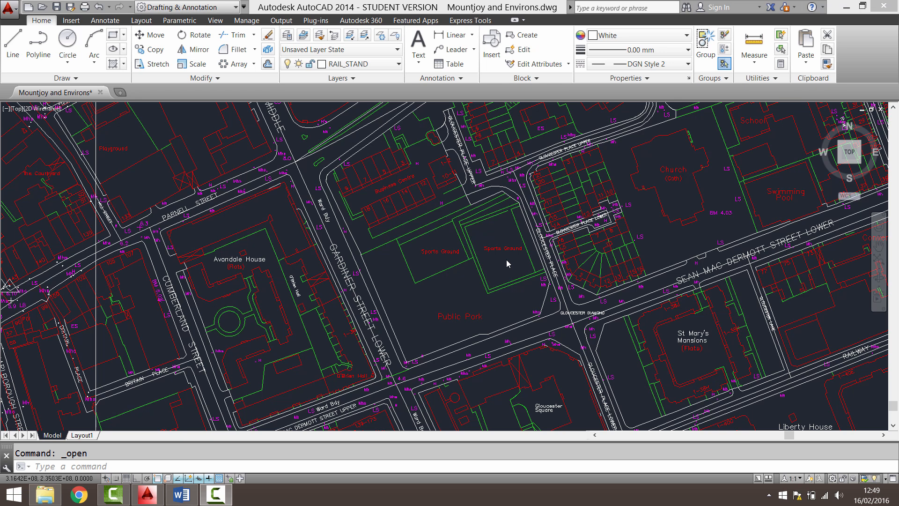
{"action": "mouse_move", "coordinate": [304, 291]}
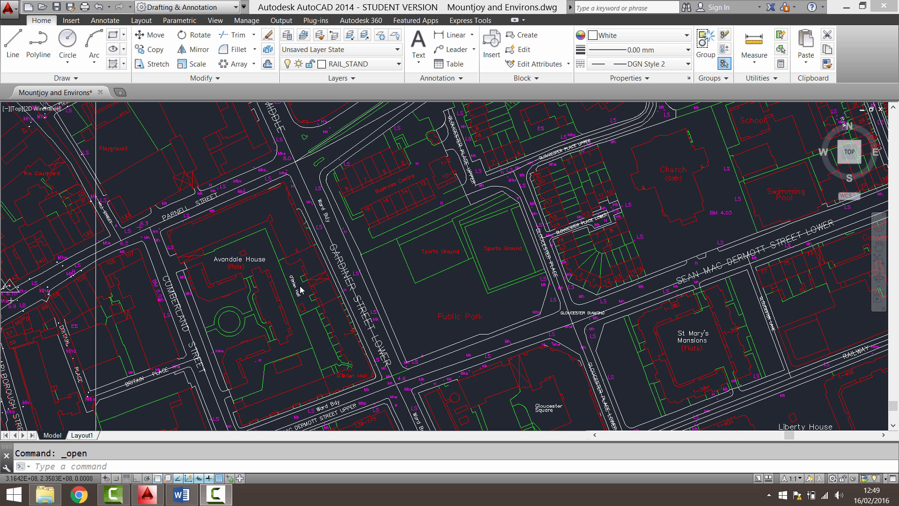
{"action": "mouse_move", "coordinate": [26, 382]}
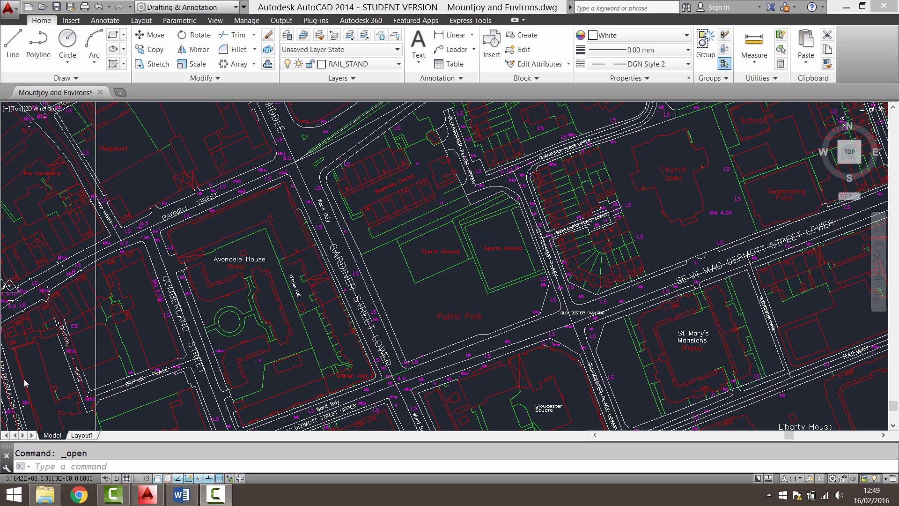
{"action": "mouse_move", "coordinate": [30, 415]}
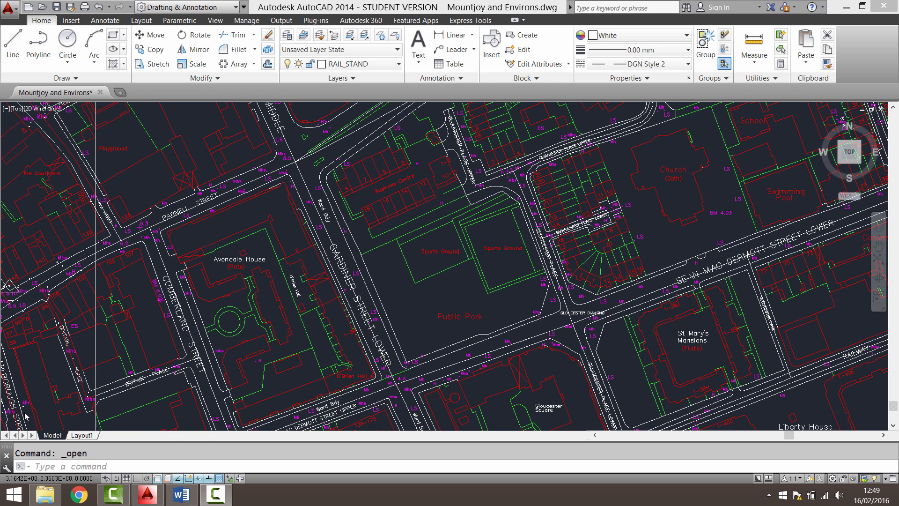
{"action": "mouse_move", "coordinate": [22, 382]}
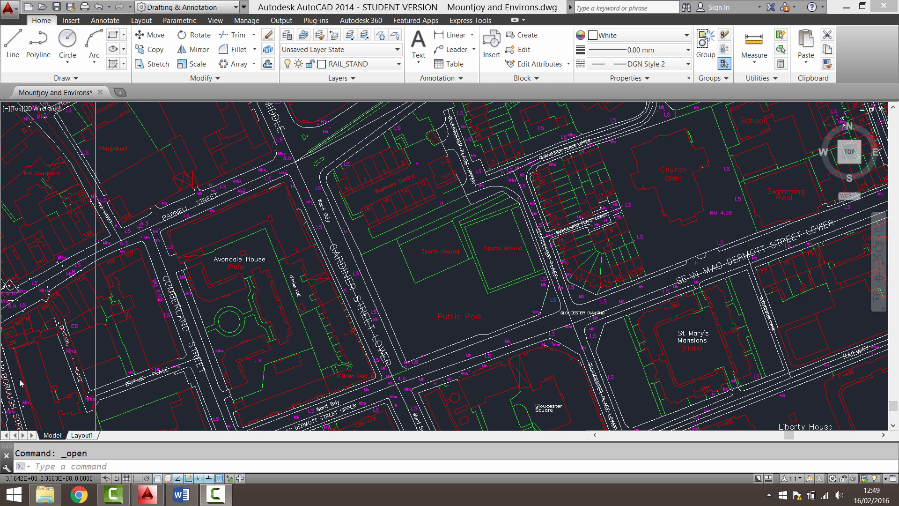
{"action": "mouse_move", "coordinate": [37, 379]}
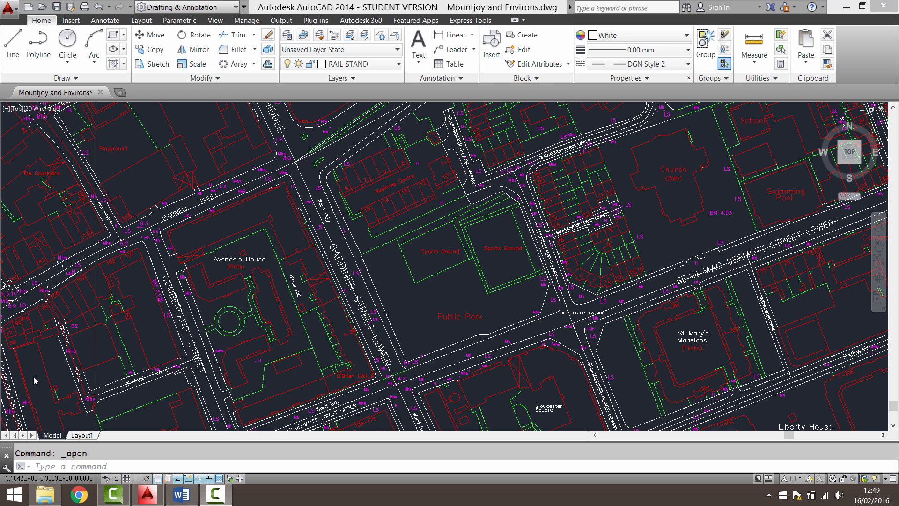
{"action": "mouse_move", "coordinate": [257, 330]}
{"action": "type", "text": "UCSICON"}
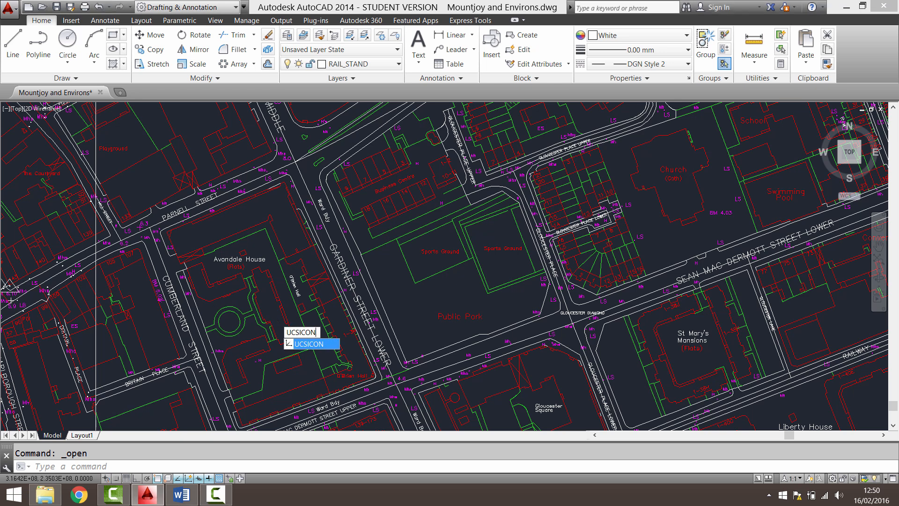
- Switch the UCS icon on via UCSICON so it appears on the Mountjoy map
{"action": "left_click", "coordinate": [309, 343]}
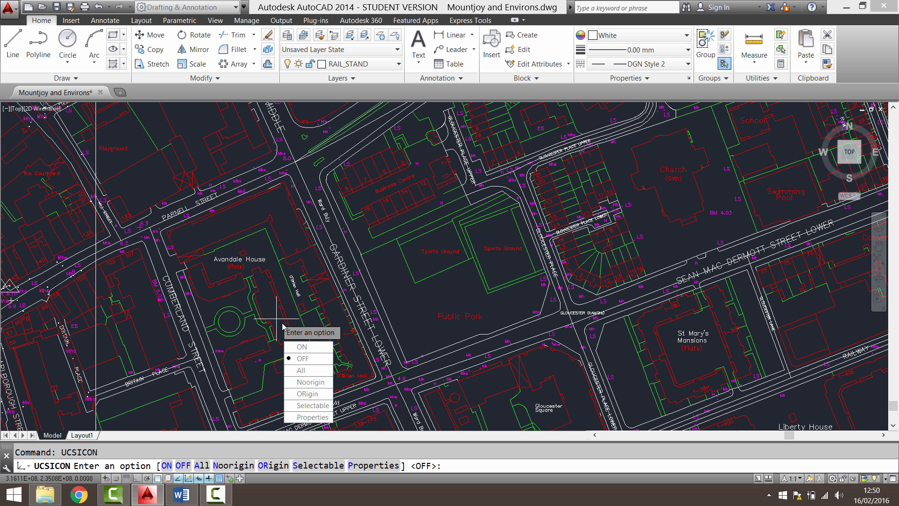
{"action": "left_click", "coordinate": [301, 346]}
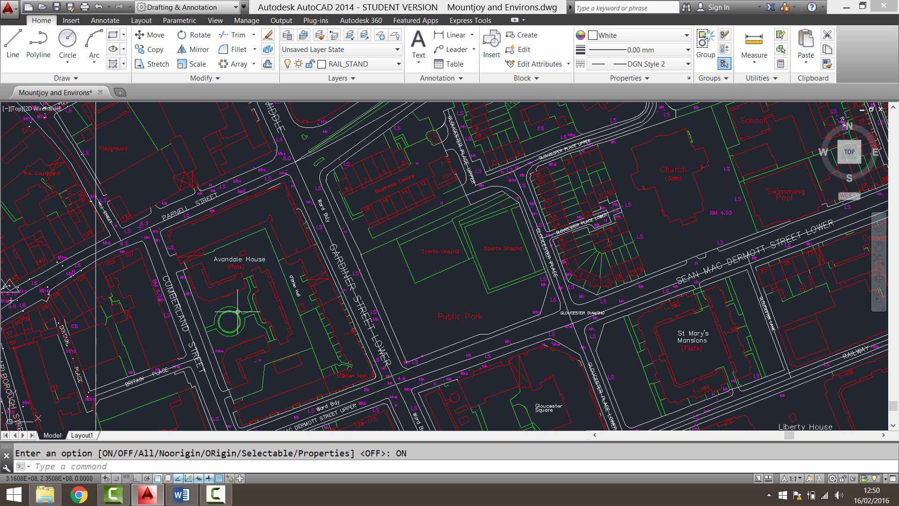
{"action": "mouse_move", "coordinate": [240, 309]}
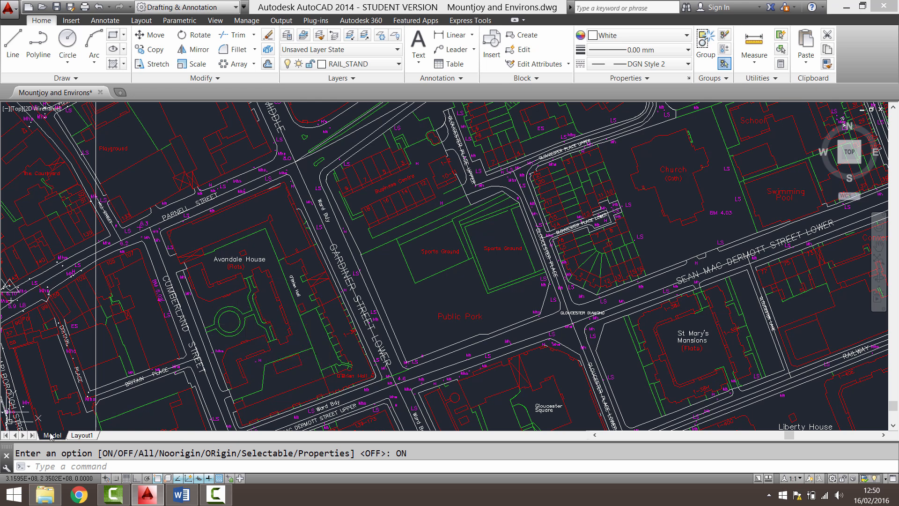
{"action": "mouse_move", "coordinate": [410, 359]}
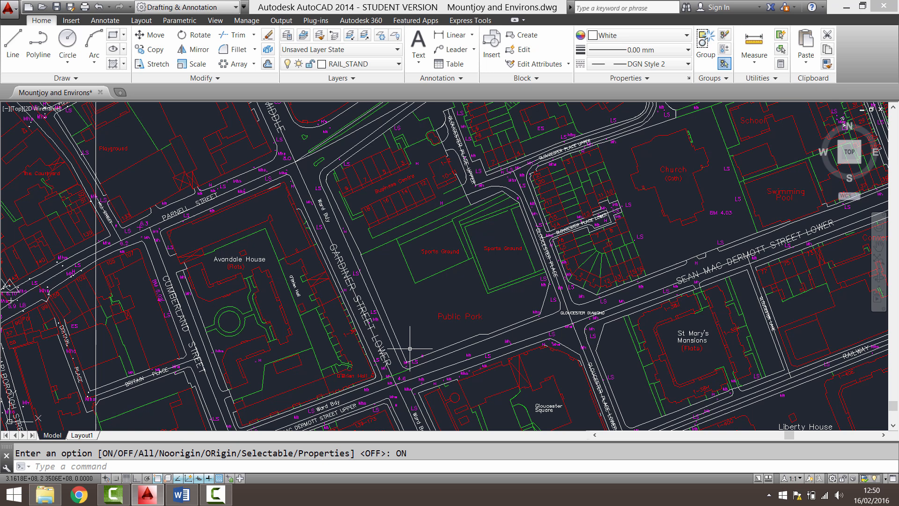
{"action": "mouse_move", "coordinate": [448, 344]}
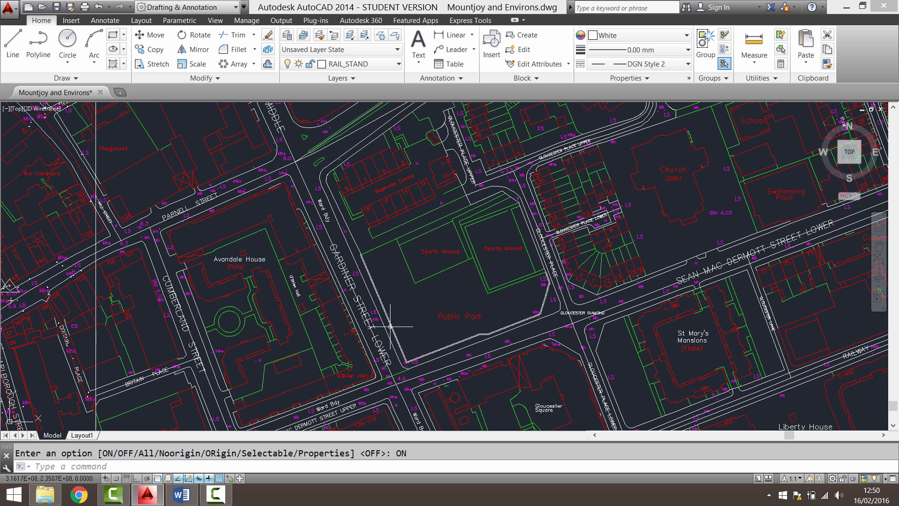
{"action": "mouse_move", "coordinate": [408, 374]}
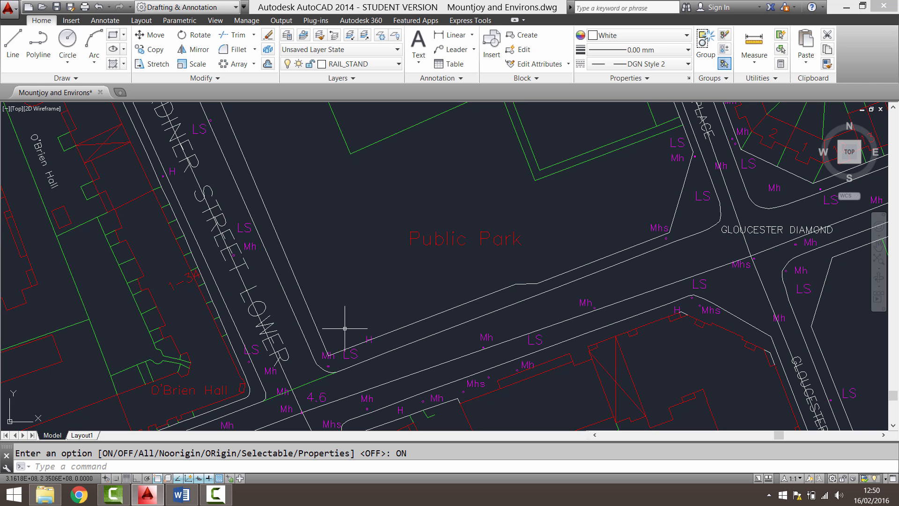
- Start a new UCS with its origin at the road-corner endpoint below Public Park
{"action": "type", "text": "UCS"}
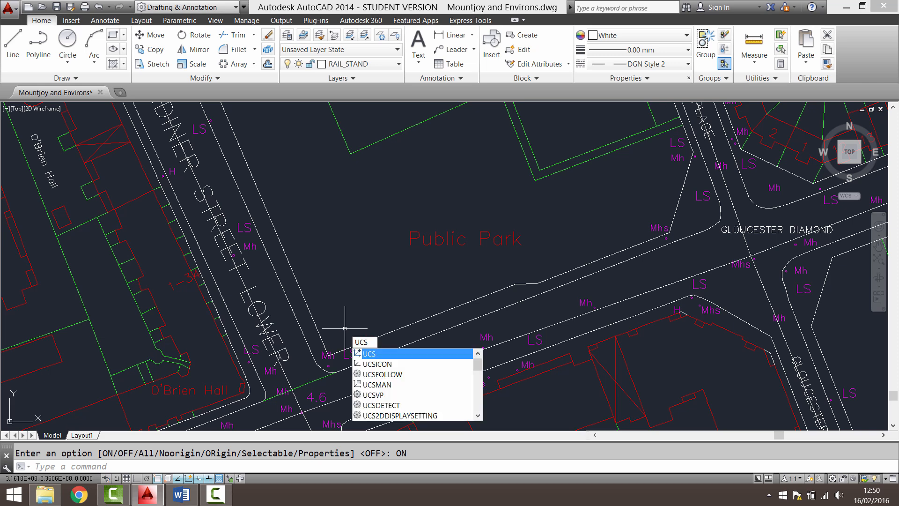
{"action": "left_click", "coordinate": [369, 353]}
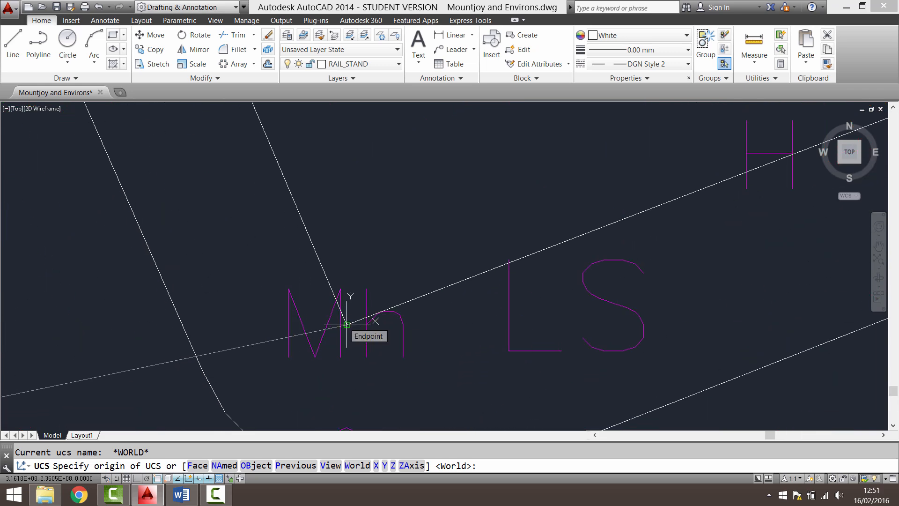
{"action": "left_click", "coordinate": [346, 324]}
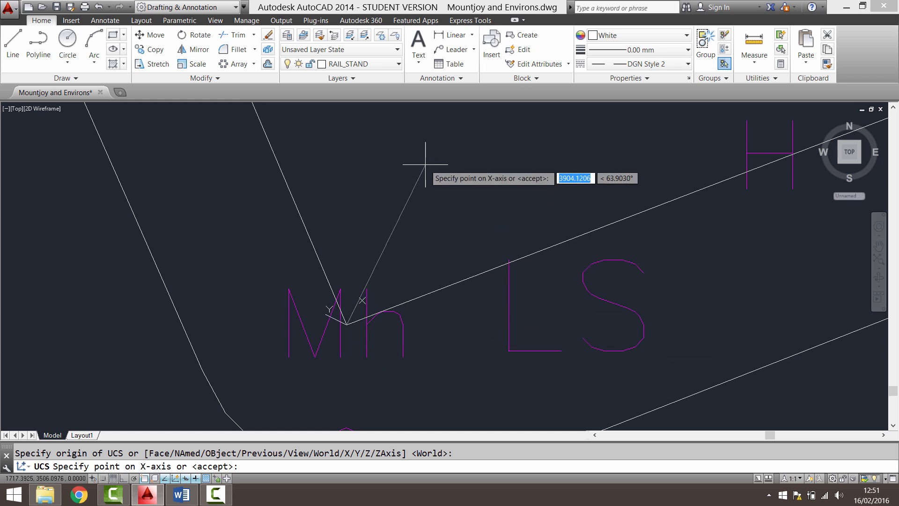
{"action": "mouse_move", "coordinate": [444, 195]}
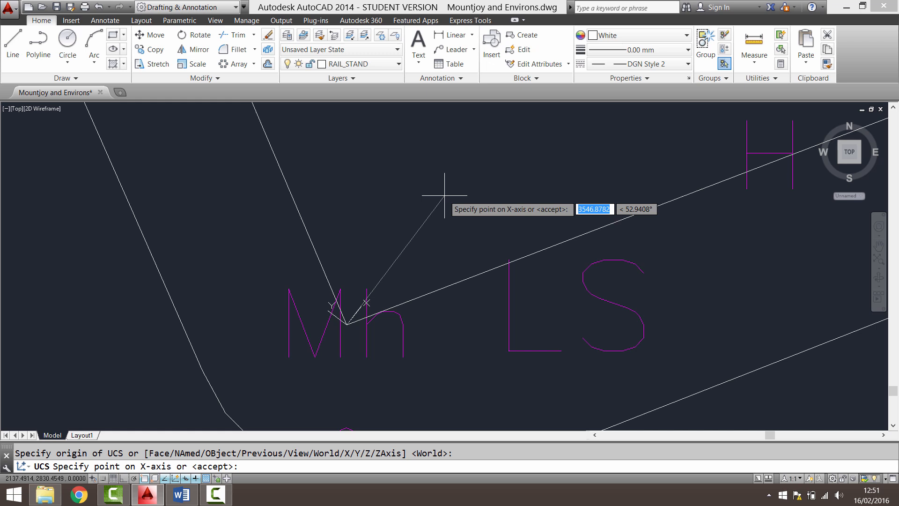
{"action": "mouse_move", "coordinate": [529, 231]}
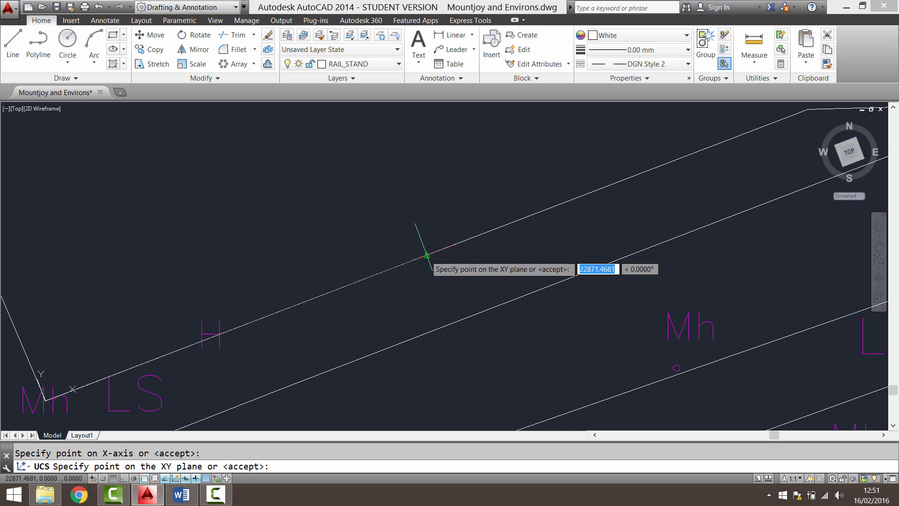
{"action": "mouse_move", "coordinate": [419, 243]}
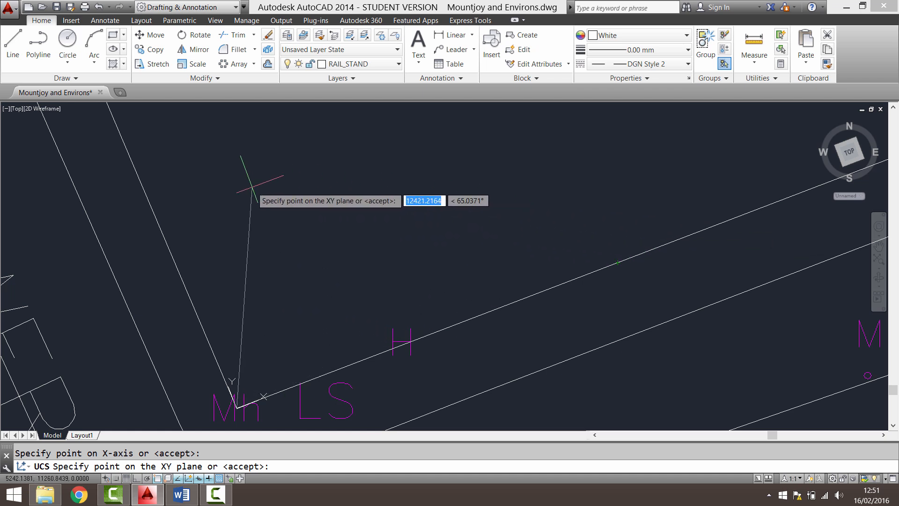
{"action": "mouse_move", "coordinate": [147, 171]}
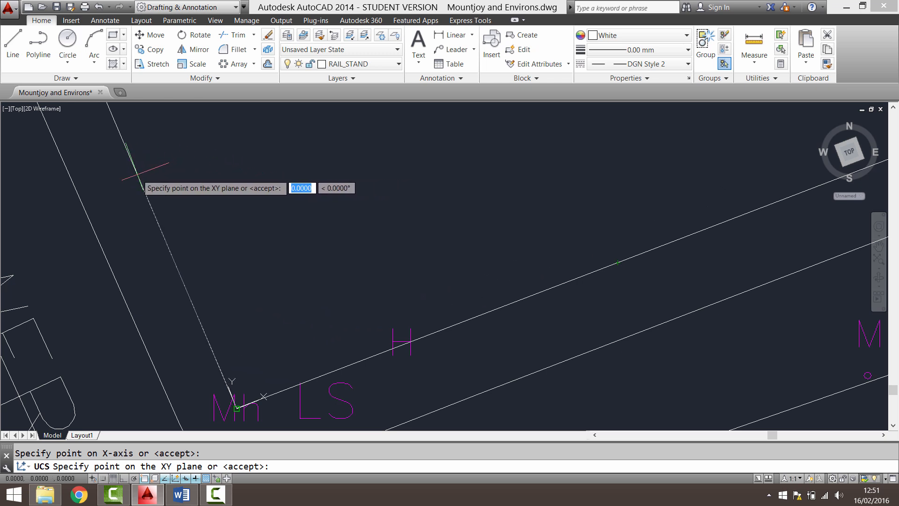
{"action": "mouse_move", "coordinate": [185, 290]}
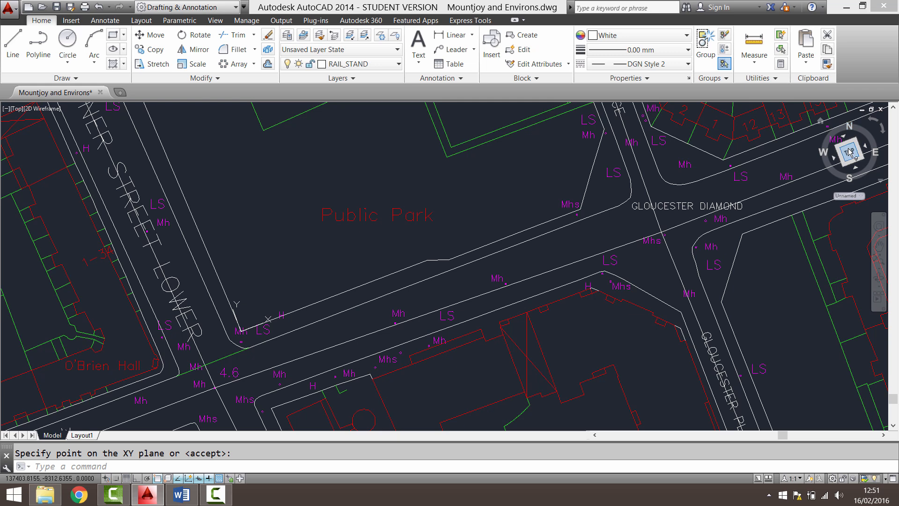
- Draw an orthogonal polyline inside Public Park with Ortho (F8) enabled
{"action": "left_click", "coordinate": [40, 41]}
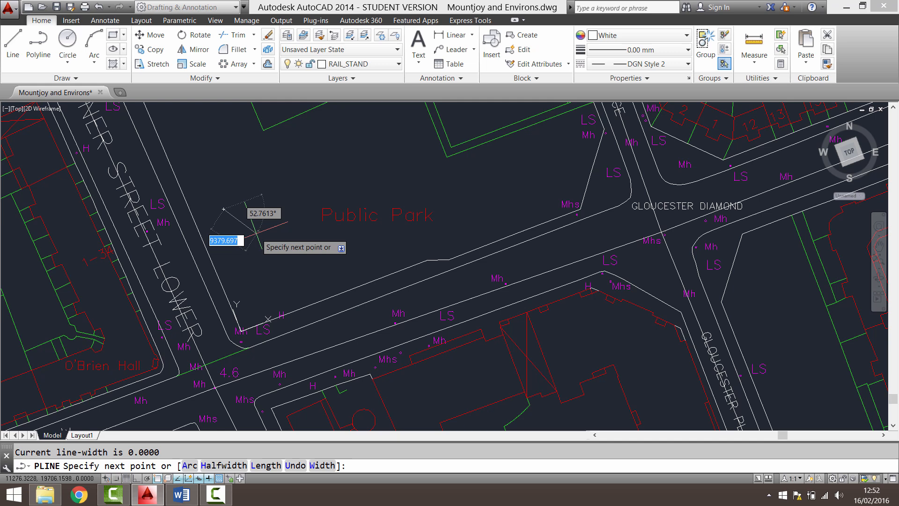
{"action": "key", "text": "F8"}
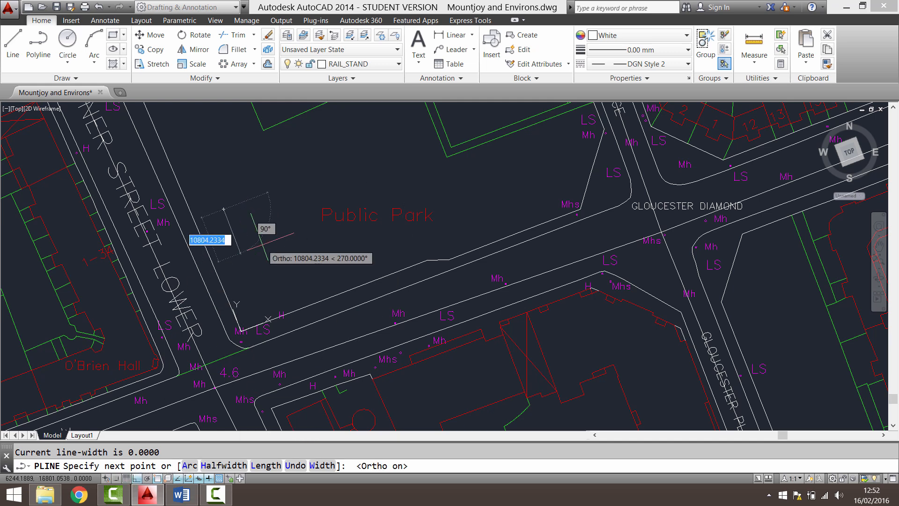
{"action": "left_click", "coordinate": [250, 267]}
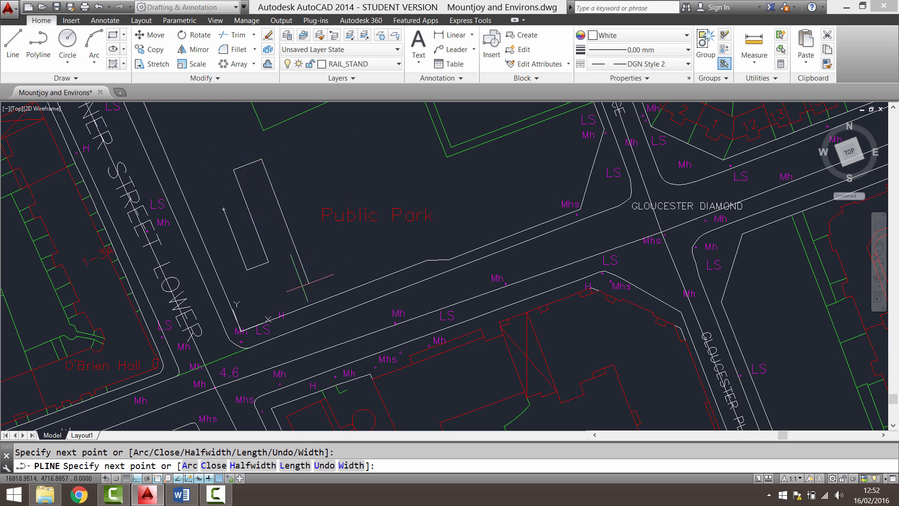
{"action": "mouse_move", "coordinate": [307, 168]}
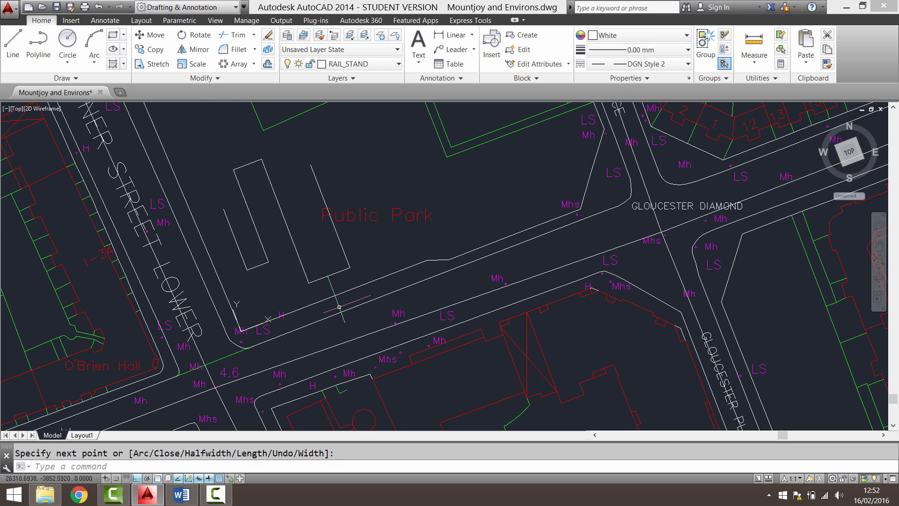
{"action": "mouse_move", "coordinate": [507, 344]}
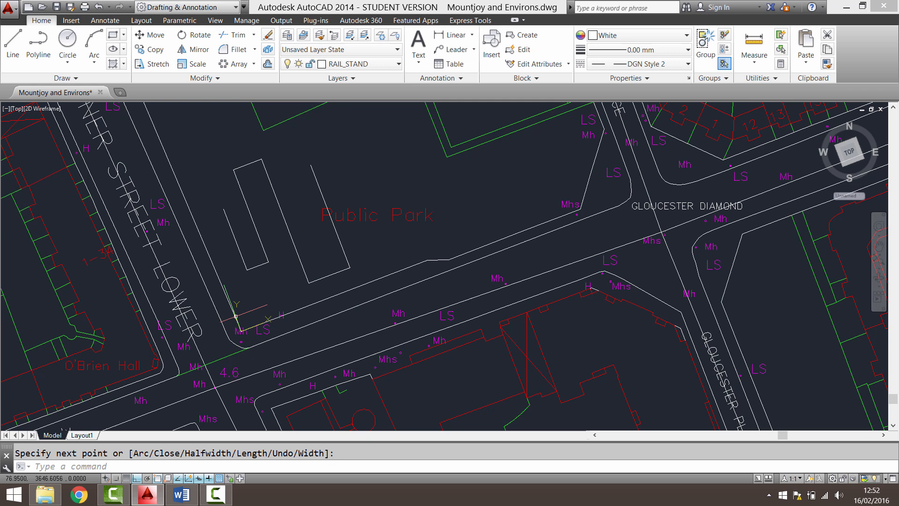
{"action": "mouse_move", "coordinate": [405, 295]}
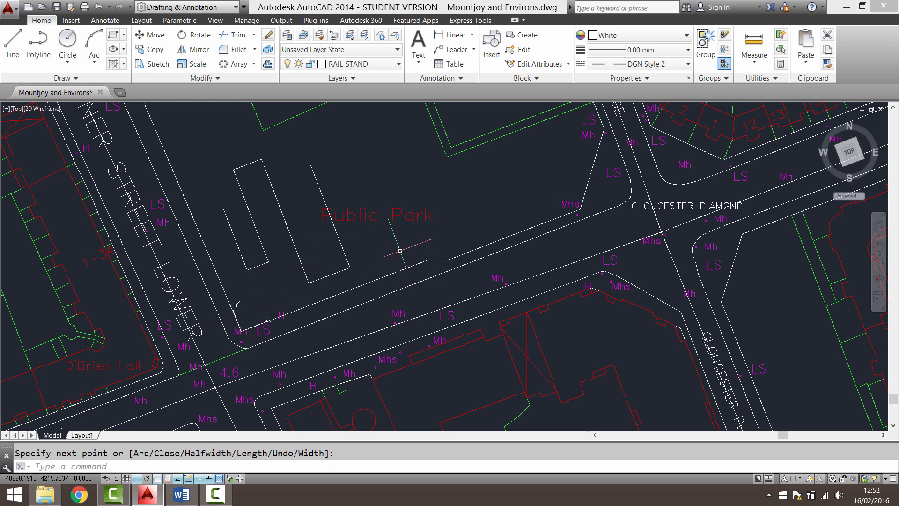
- Rotate the view to plan on the current park-aligned UCS
{"action": "type", "text": "plan"}
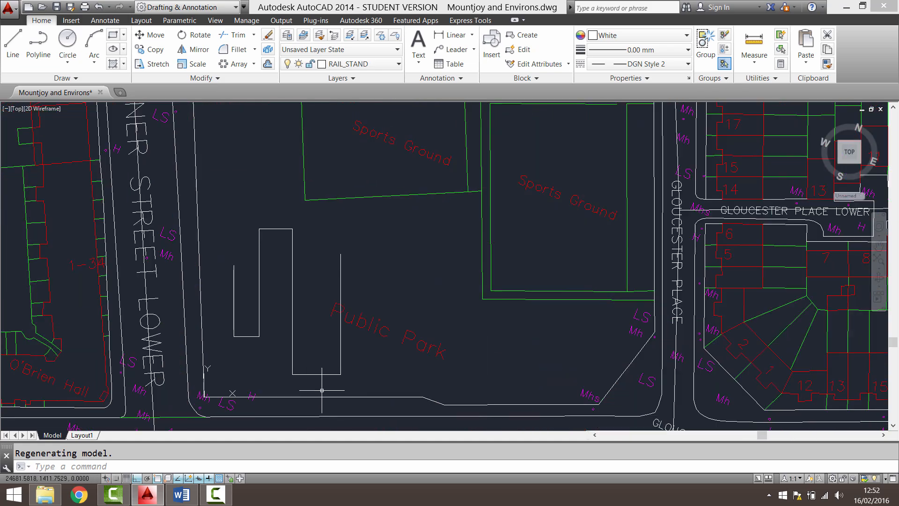
{"action": "mouse_move", "coordinate": [200, 439]}
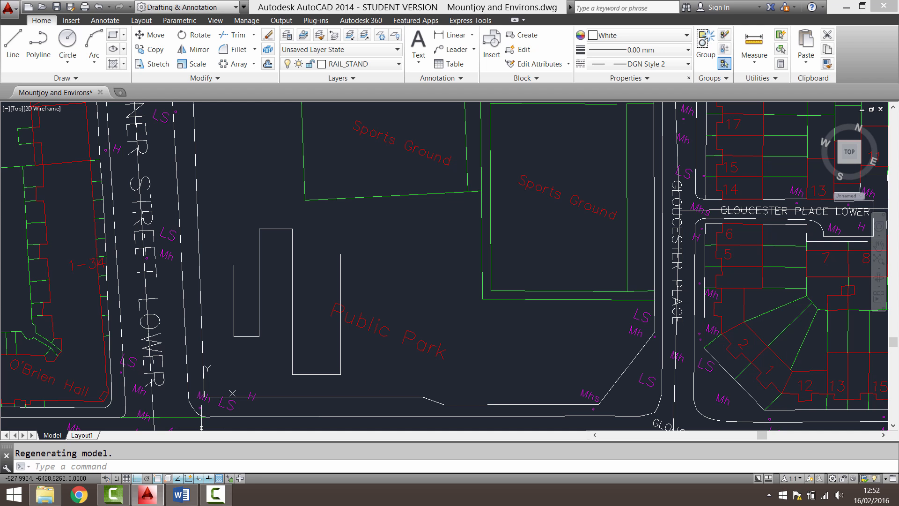
{"action": "mouse_move", "coordinate": [775, 250]}
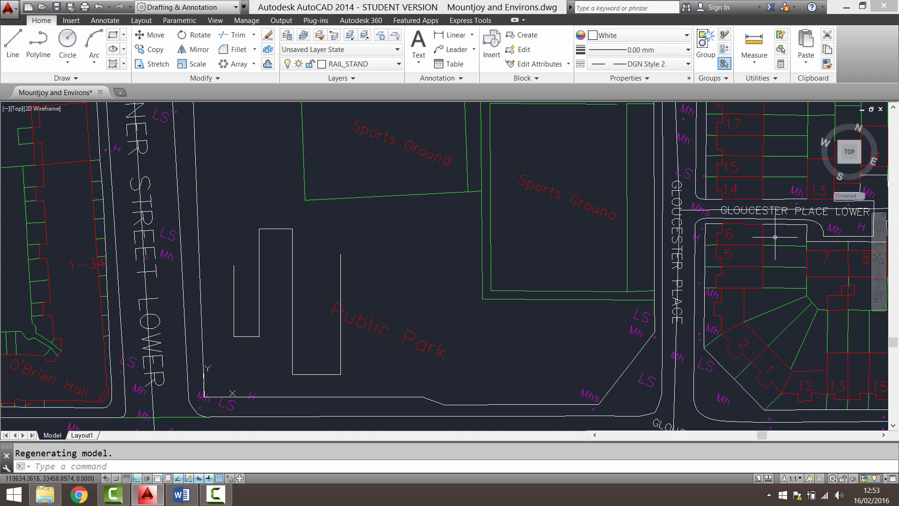
{"action": "mouse_move", "coordinate": [846, 197]}
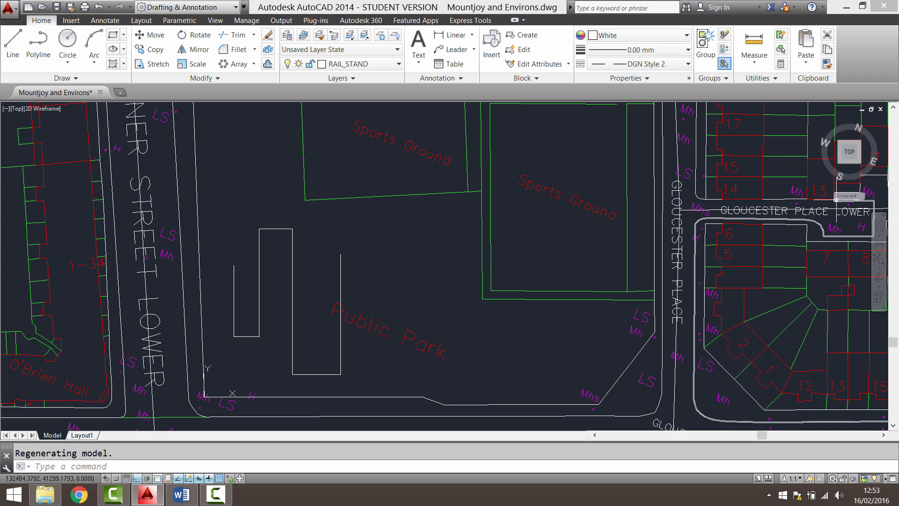
{"action": "mouse_move", "coordinate": [758, 211]}
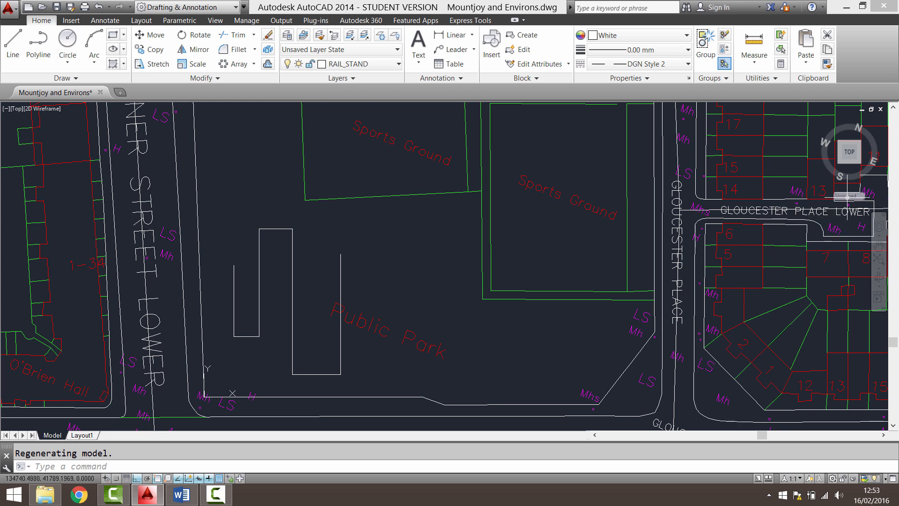
{"action": "mouse_move", "coordinate": [401, 263]}
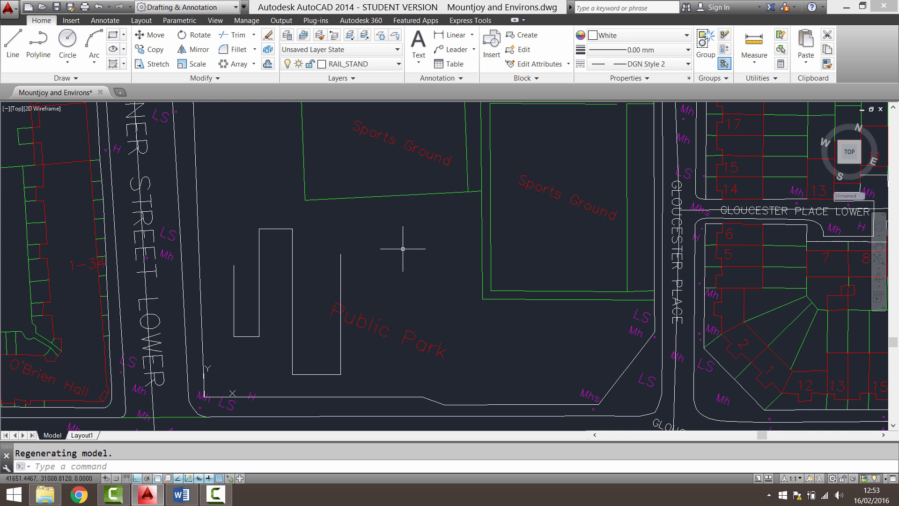
- Save the current UCS under the name Public Park via UCS NAmed Save
{"action": "type", "text": "ucs"}
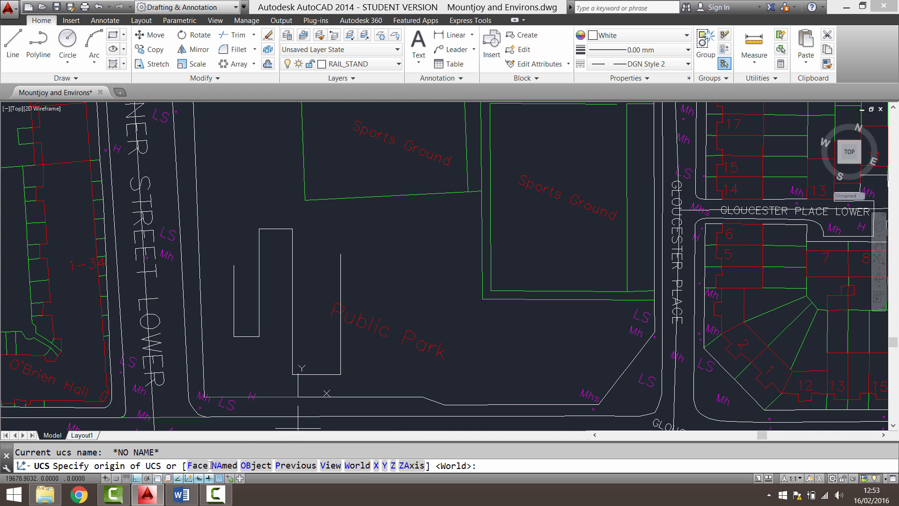
{"action": "type", "text": "n"}
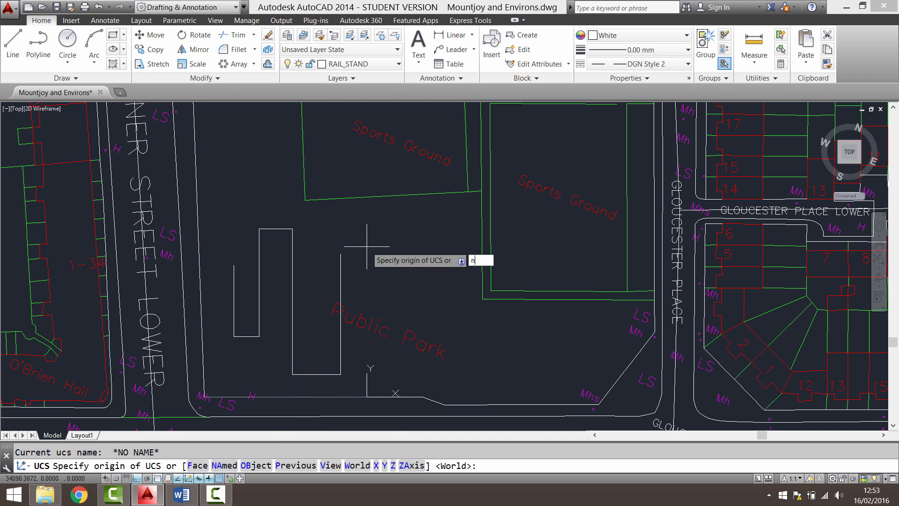
{"action": "type", "text": "na"}
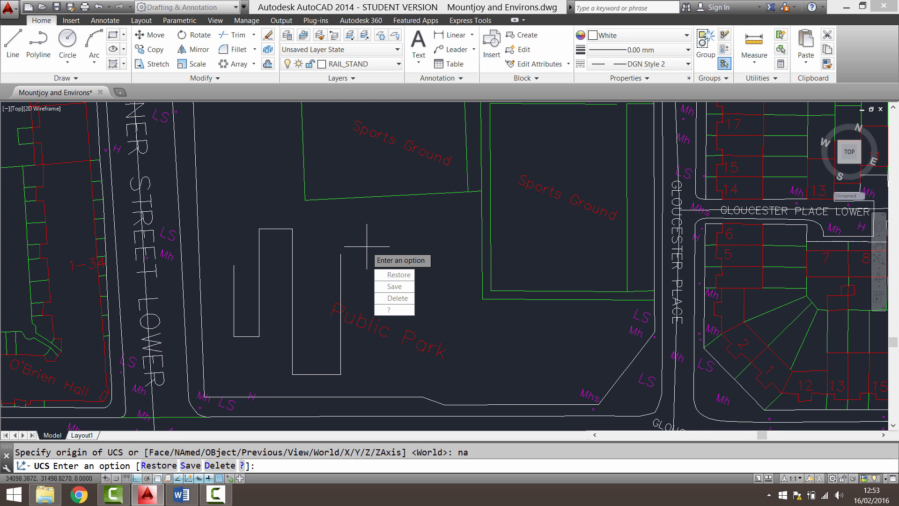
{"action": "mouse_move", "coordinate": [393, 287]}
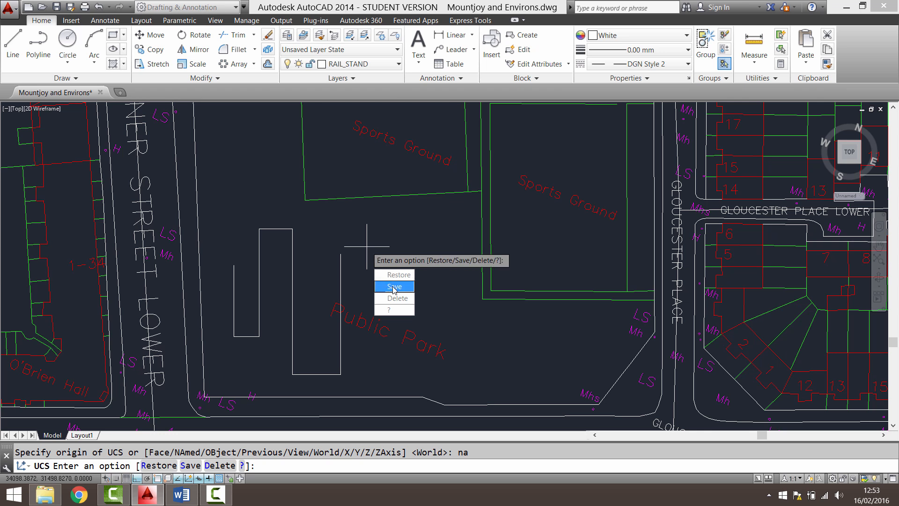
{"action": "left_click", "coordinate": [393, 287]}
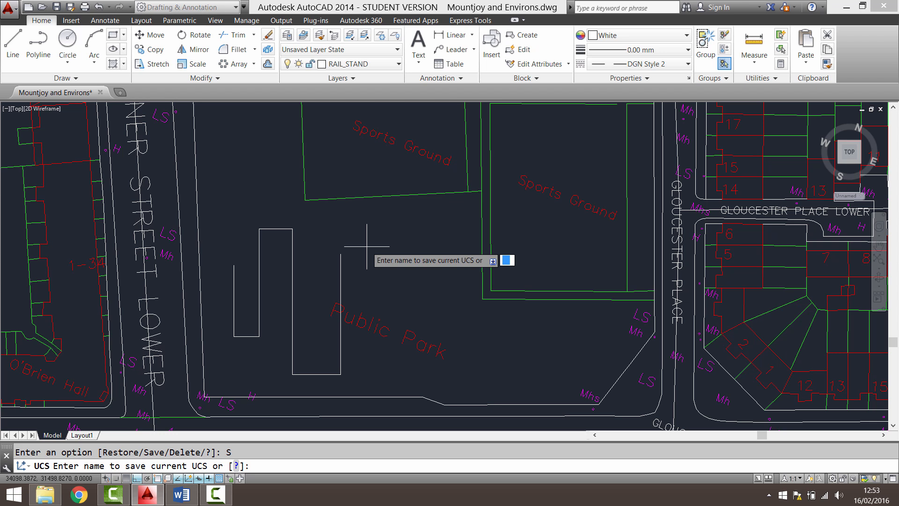
{"action": "type", "text": "Public Park"}
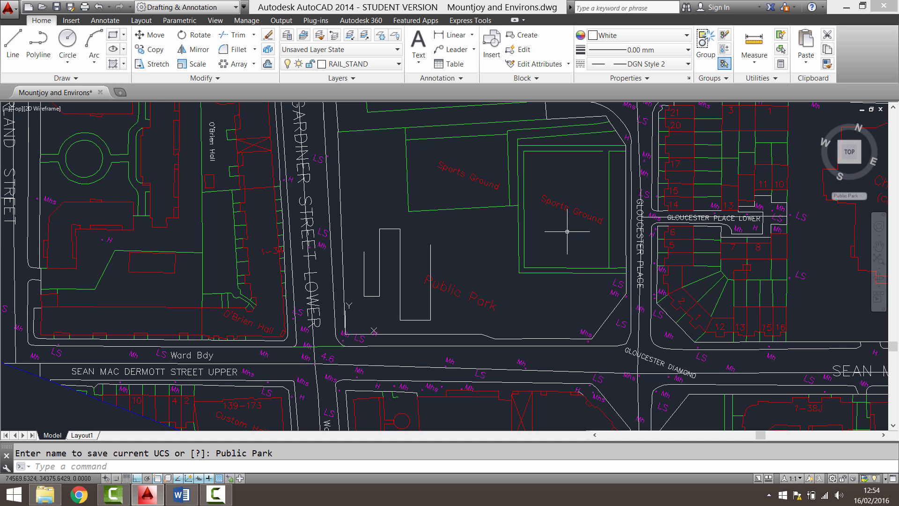
{"action": "mouse_move", "coordinate": [865, 199]}
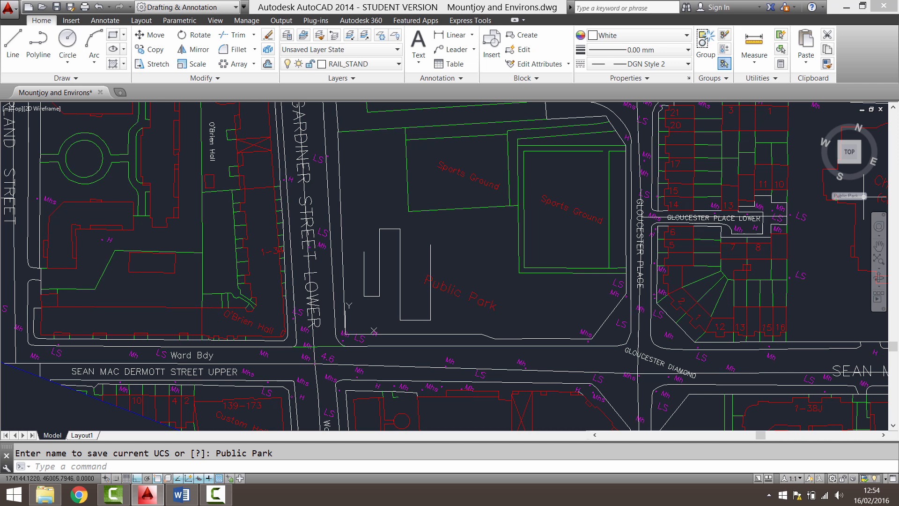
- Switch to WCS from the ViewCube list, then reapply the Public Park UCS
{"action": "left_click", "coordinate": [848, 196]}
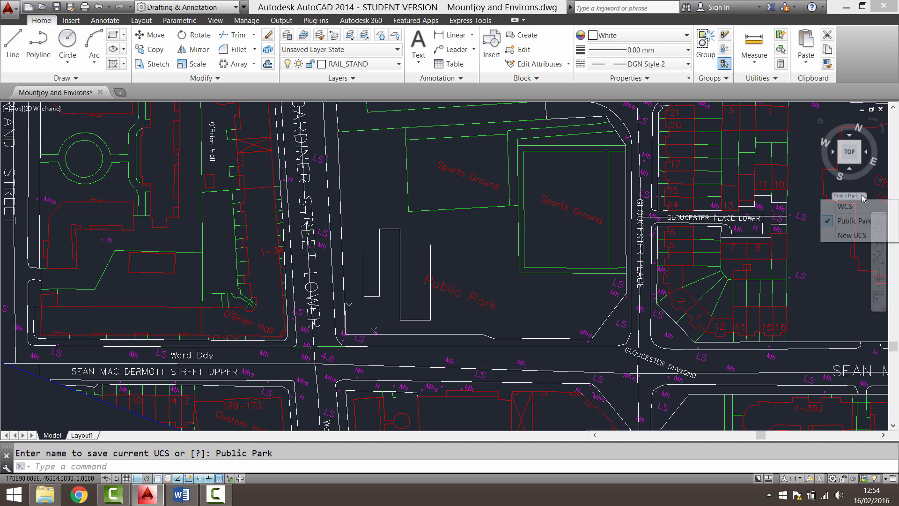
{"action": "mouse_move", "coordinate": [845, 207]}
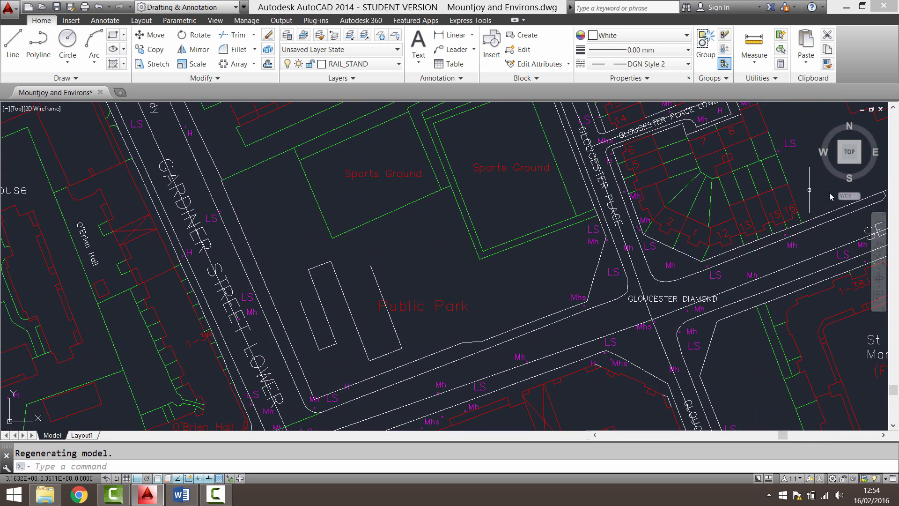
{"action": "left_click", "coordinate": [848, 195]}
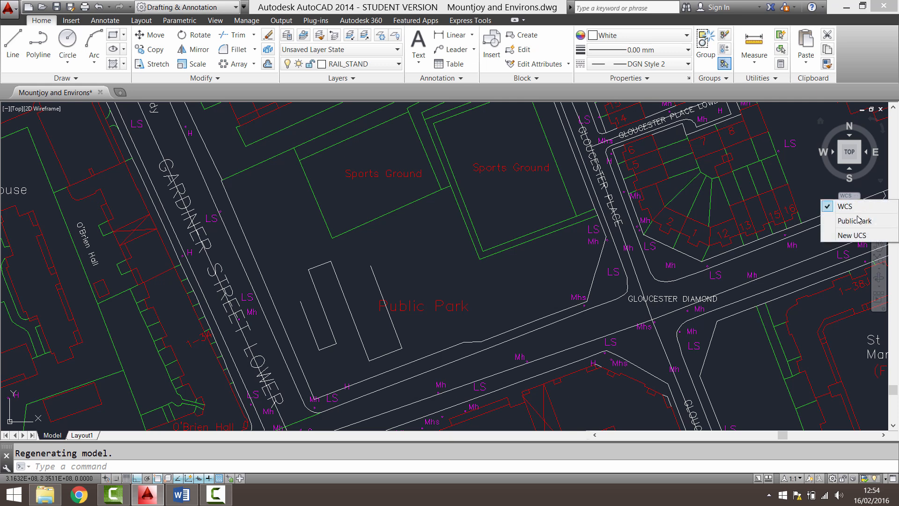
{"action": "left_click", "coordinate": [854, 220]}
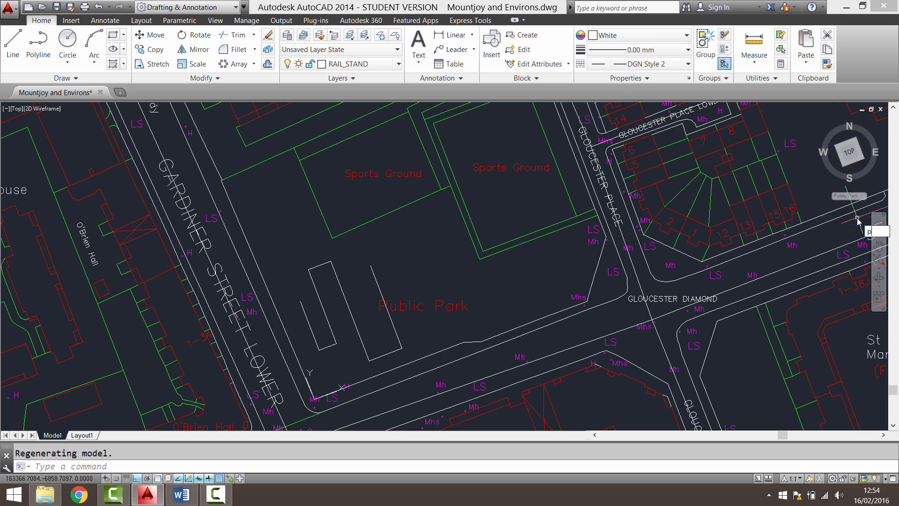